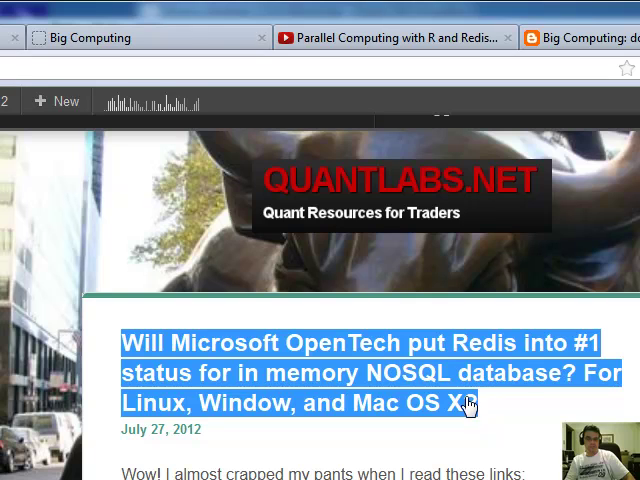
Step: Locate Redis Server in the Services list and bring up its Stop/Restart service-control options
{"action": "scroll", "scroll_direction": "down", "scroll_amount": 3}
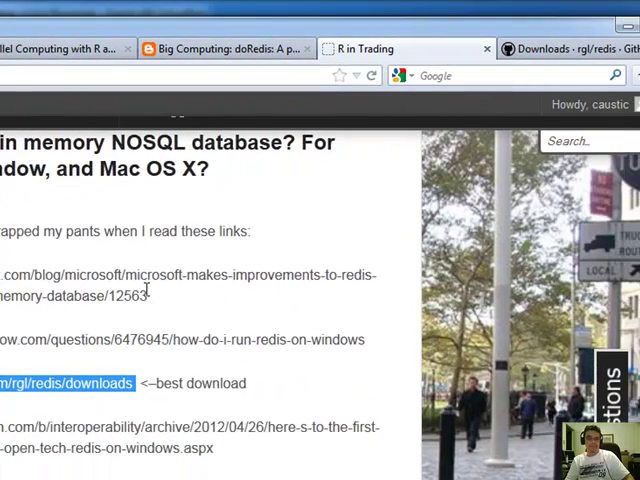
{"action": "scroll", "scroll_direction": "down", "scroll_amount": 3}
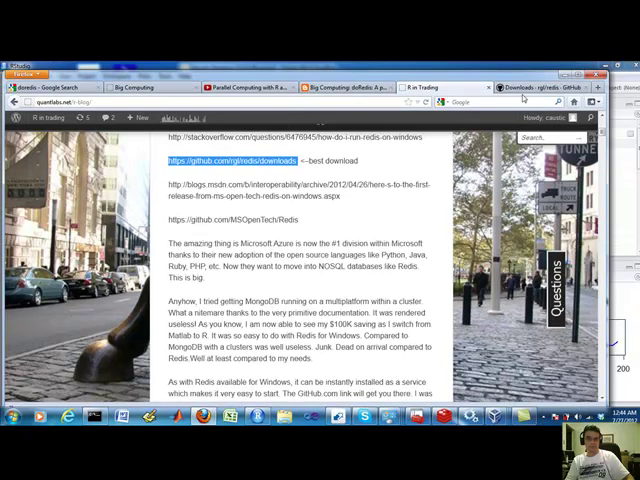
{"action": "left_click", "coordinate": [246, 160]}
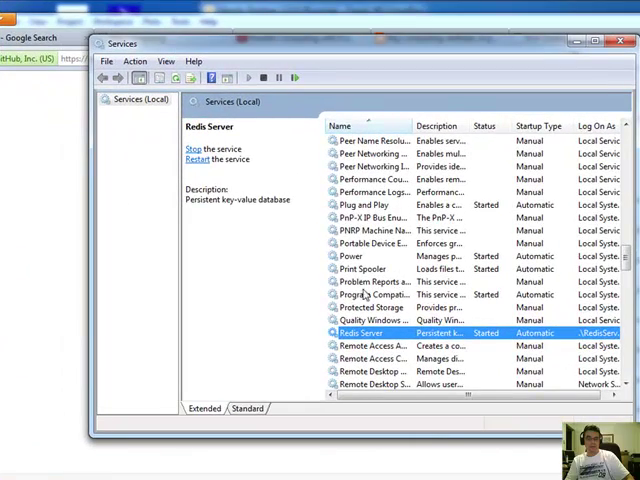
{"action": "scroll", "scroll_direction": "down", "scroll_amount": 3}
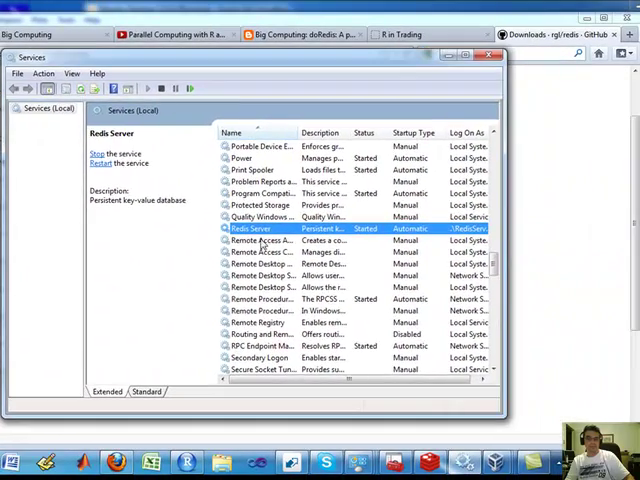
{"action": "left_click", "coordinate": [480, 56]}
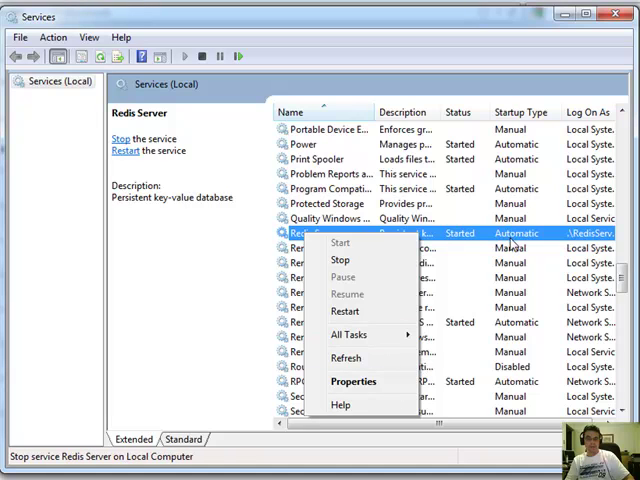
{"action": "mouse_move", "coordinate": [552, 144]}
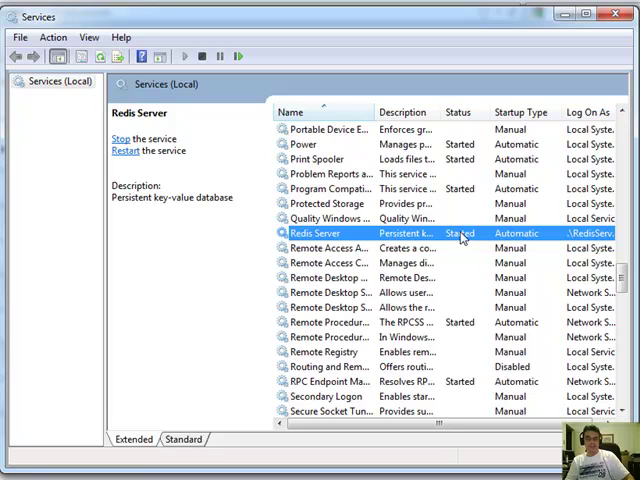
{"action": "mouse_move", "coordinate": [522, 240]}
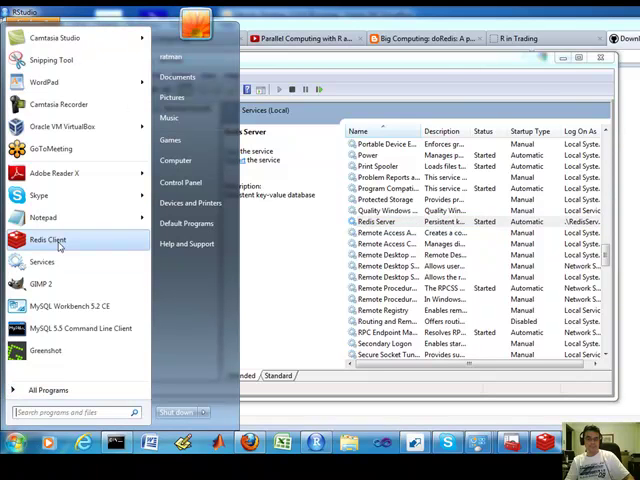
{"action": "mouse_move", "coordinate": [76, 388]}
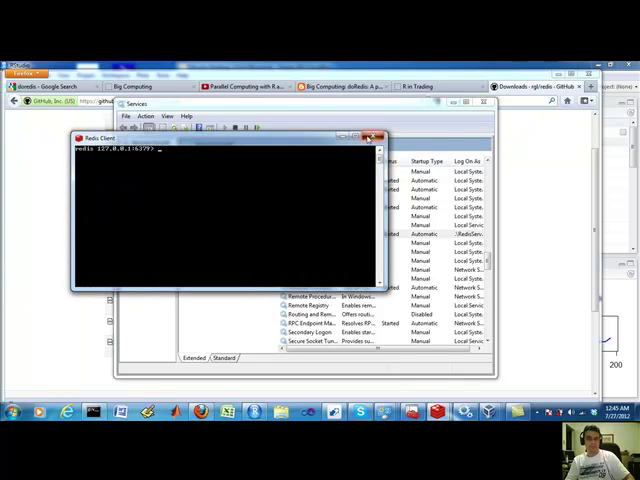
{"action": "left_click", "coordinate": [376, 136]}
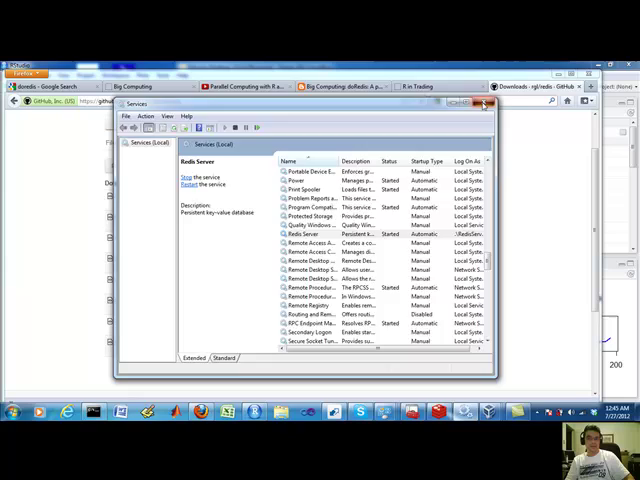
Step: Run the doredis.R foreach bootstrap code so iterations-per-second print and the running-average plot shows
{"action": "left_click", "coordinate": [484, 104]}
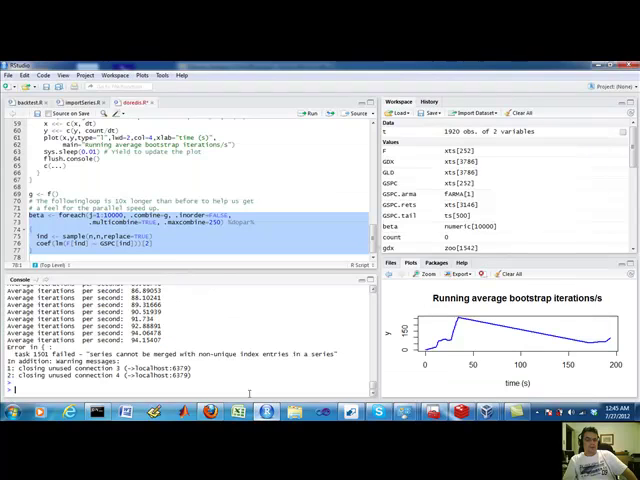
{"action": "mouse_move", "coordinate": [504, 340]}
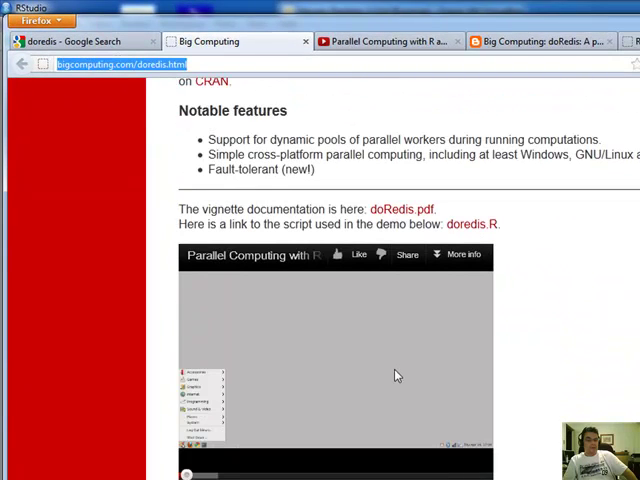
{"action": "mouse_move", "coordinate": [464, 316]}
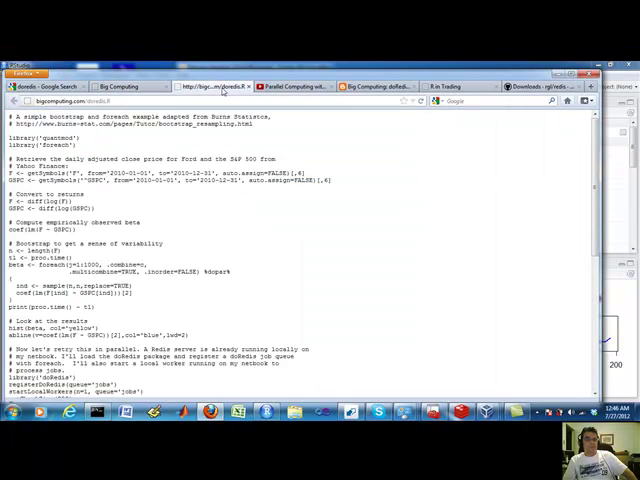
Step: Scroll the bigcomputing.com doRedis page down to the doredis.R script link
{"action": "scroll", "scroll_direction": "down", "scroll_amount": 3}
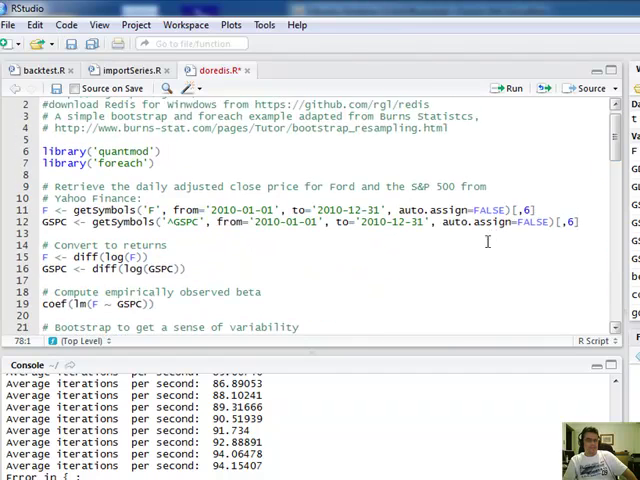
{"action": "scroll", "scroll_direction": "down", "scroll_amount": 3}
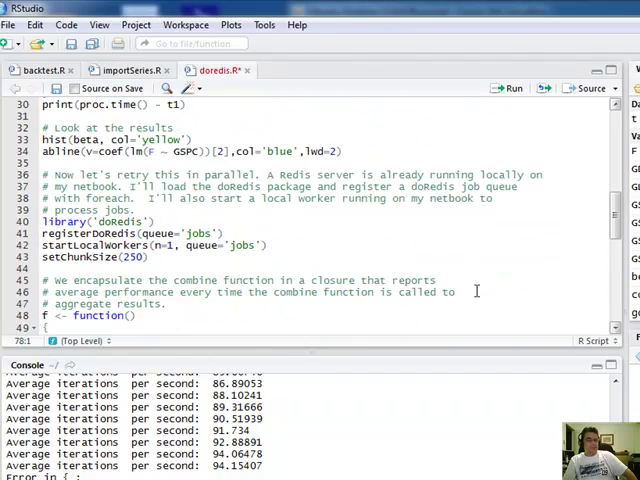
{"action": "scroll", "scroll_direction": "down", "scroll_amount": 3}
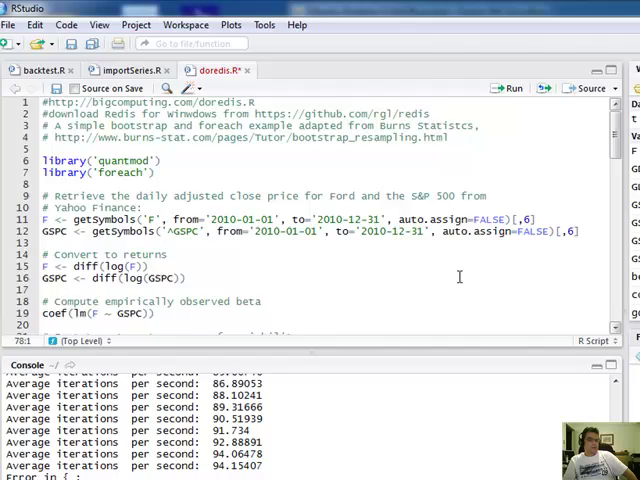
{"action": "scroll", "scroll_direction": "down", "scroll_amount": 3}
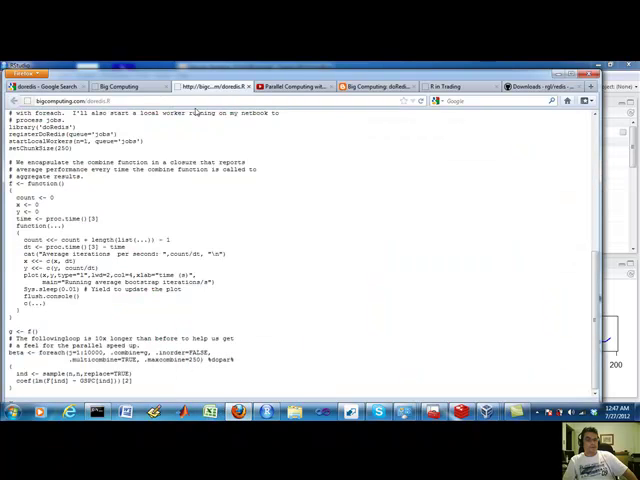
{"action": "left_click", "coordinate": [116, 86]}
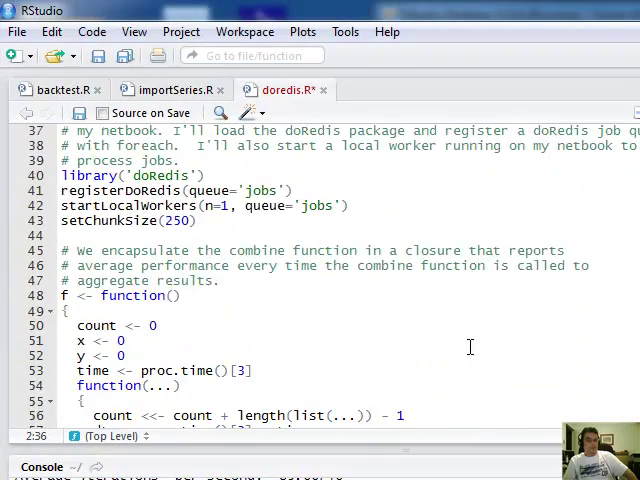
{"action": "scroll", "scroll_direction": "down", "scroll_amount": 3}
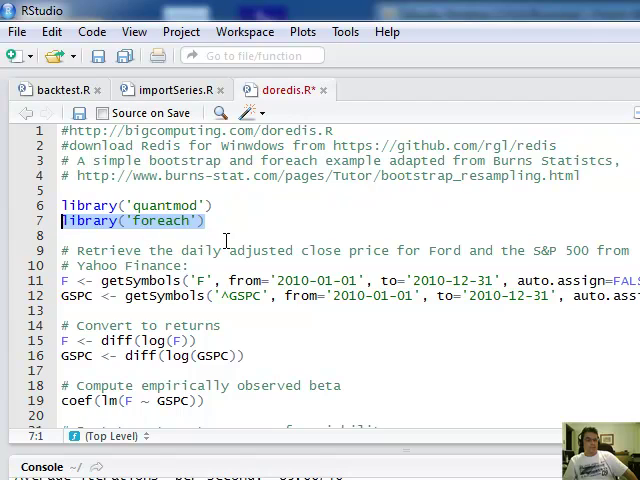
{"action": "scroll", "scroll_direction": "down", "scroll_amount": 3}
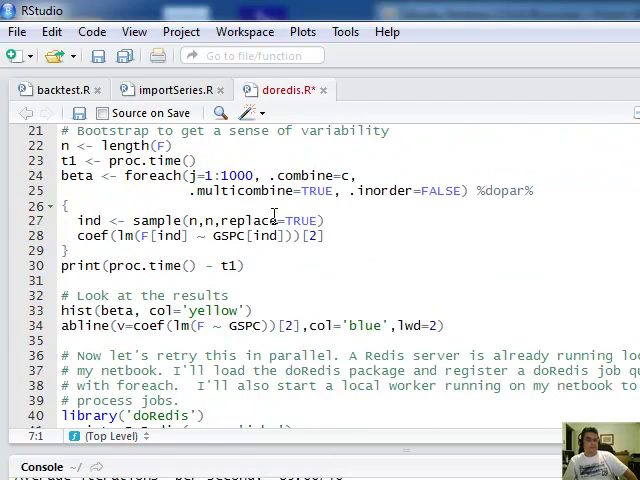
{"action": "scroll", "scroll_direction": "up", "scroll_amount": 3}
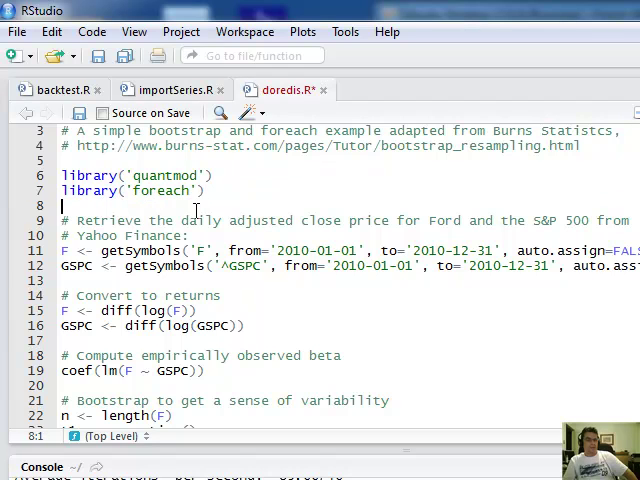
{"action": "scroll", "scroll_direction": "down", "scroll_amount": 3}
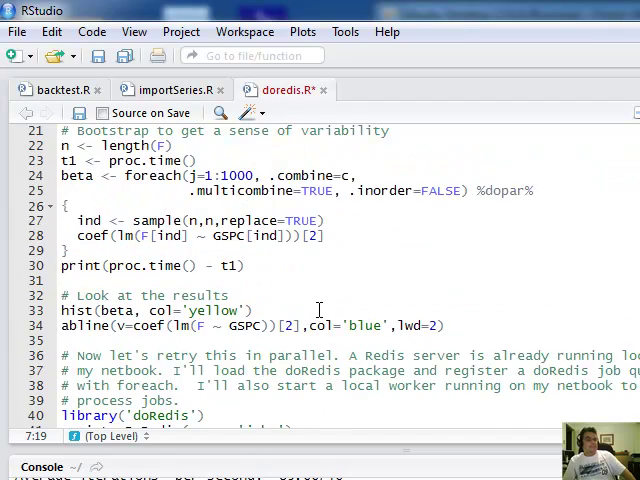
{"action": "scroll", "scroll_direction": "down", "scroll_amount": 3}
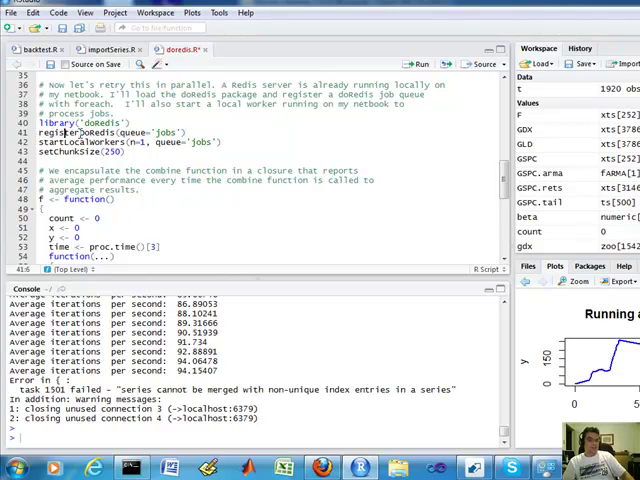
Step: Run library('doRedis'), registerDoRedis('jobs'), startLocalWorkers(1) and setChunkSize(250) in the console
{"action": "double_click", "coordinate": [88, 132]}
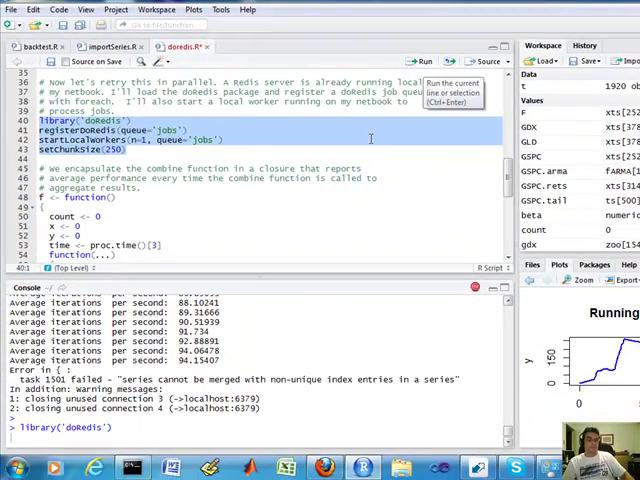
{"action": "key", "text": "Return"}
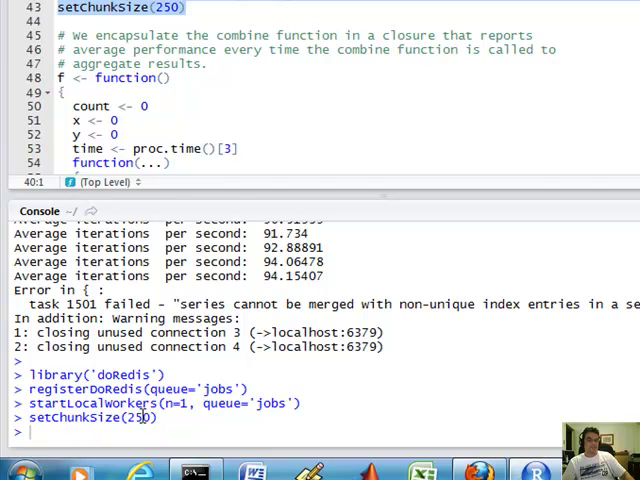
{"action": "double_click", "coordinate": [134, 416]}
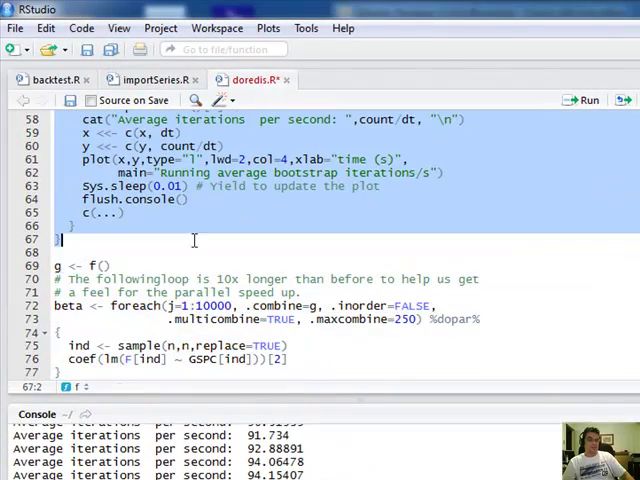
{"action": "left_click", "coordinate": [588, 100]}
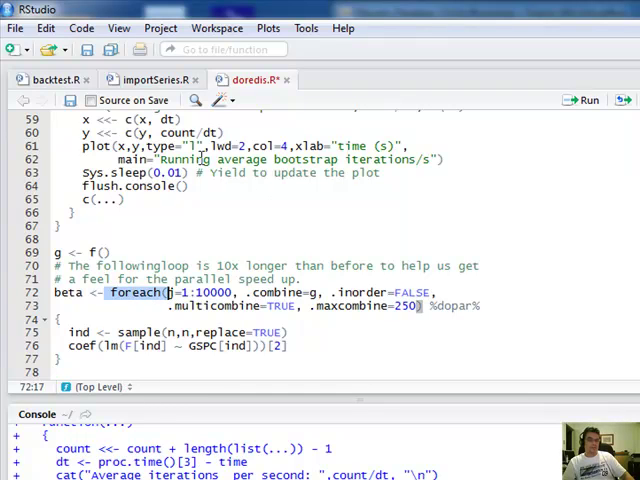
{"action": "scroll", "scroll_direction": "down", "scroll_amount": 3}
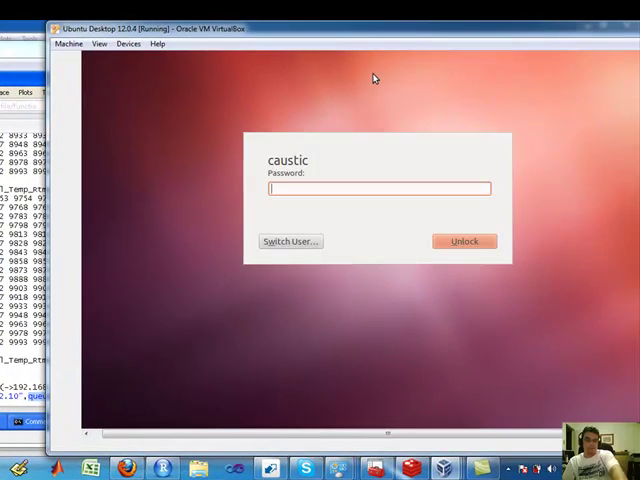
Step: Enter the password on the Ubuntu lock screen and unlock the guest desktop showing the R worker session
{"action": "type", "text": "***"}
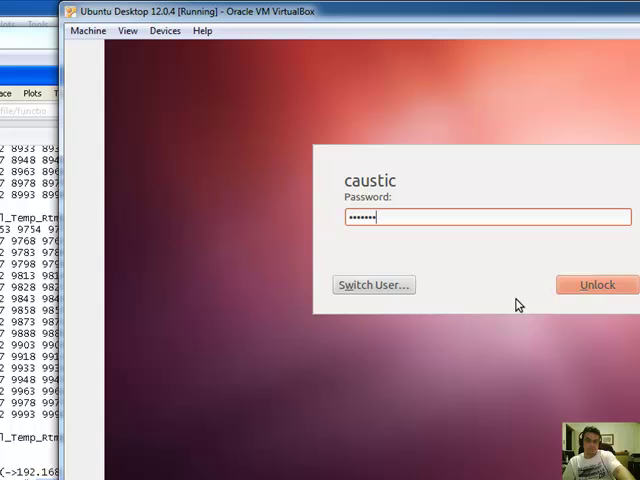
{"action": "left_click", "coordinate": [596, 284]}
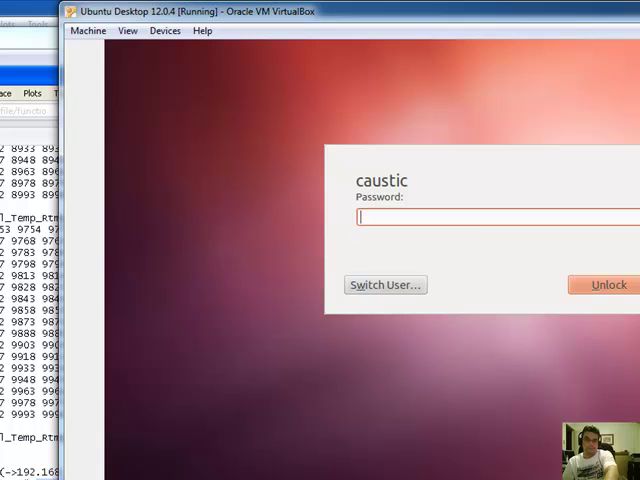
{"action": "type", "text": "••"}
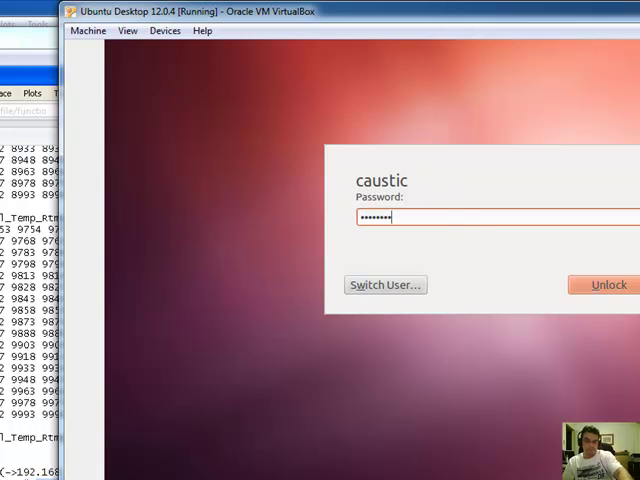
{"action": "left_click", "coordinate": [608, 284]}
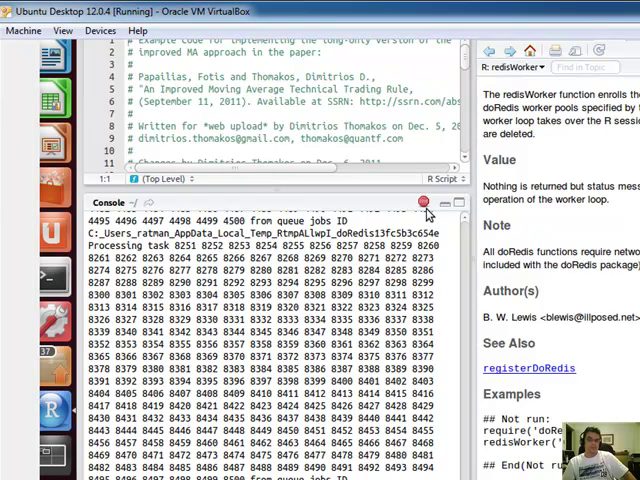
{"action": "left_click", "coordinate": [422, 202]}
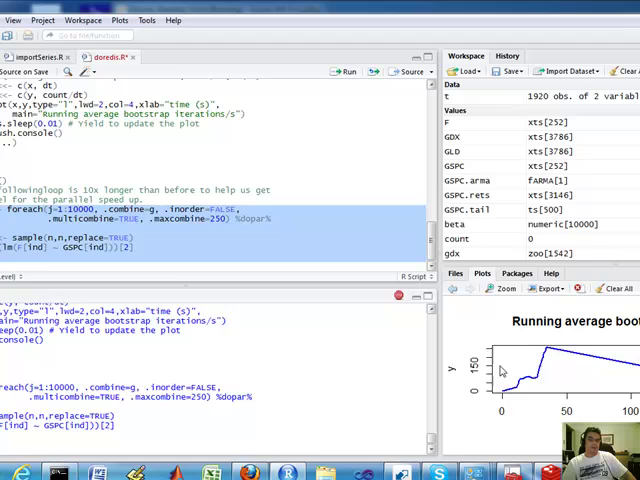
{"action": "mouse_move", "coordinate": [512, 392]}
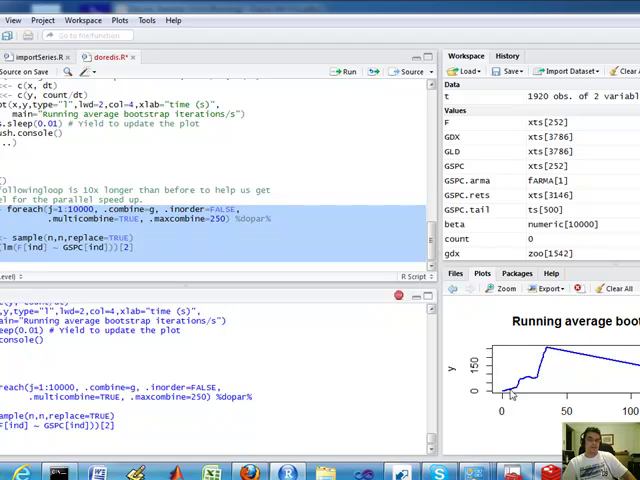
{"action": "mouse_move", "coordinate": [550, 348]}
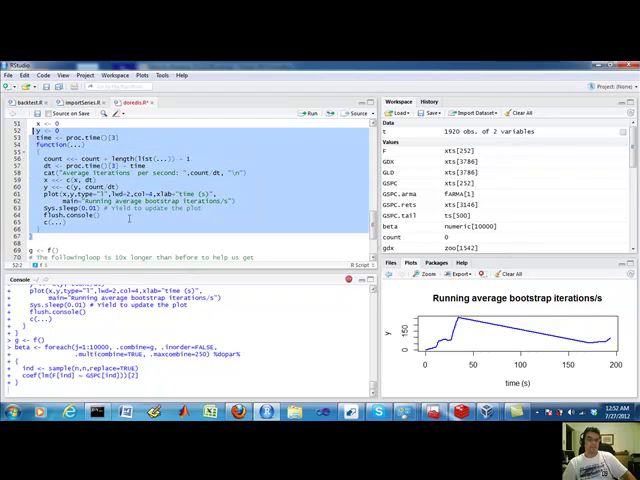
{"action": "mouse_move", "coordinate": [494, 400]}
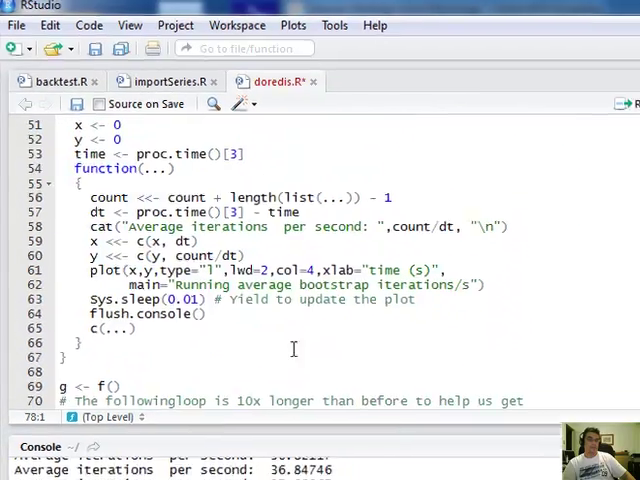
Step: Rerun the beta <- foreach %dopar% bootstrap block, which again fails with the non-unique index entries error
{"action": "left_click", "coordinate": [400, 68]}
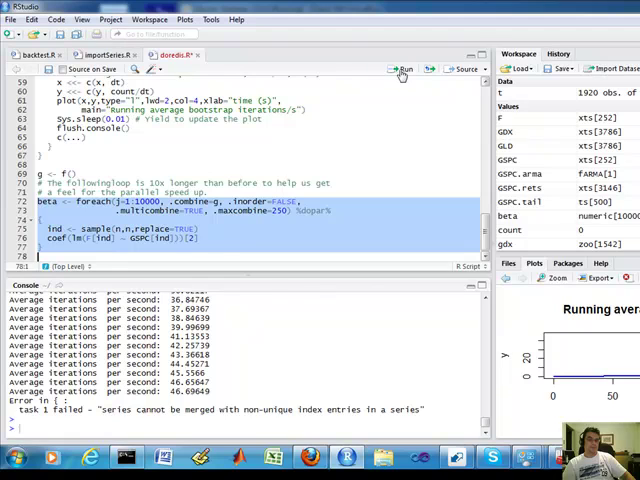
{"action": "left_click", "coordinate": [402, 68]}
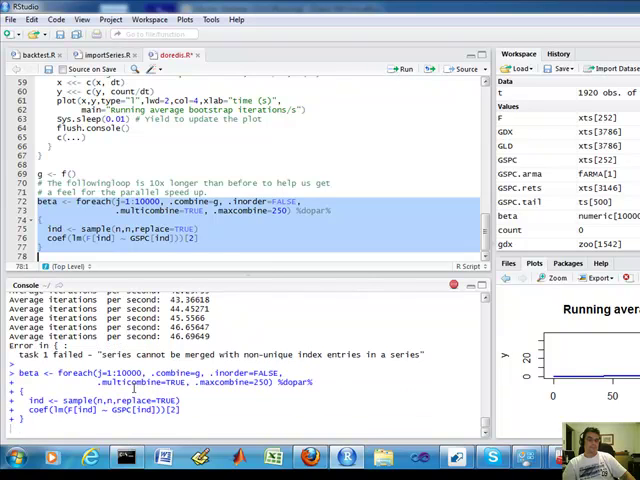